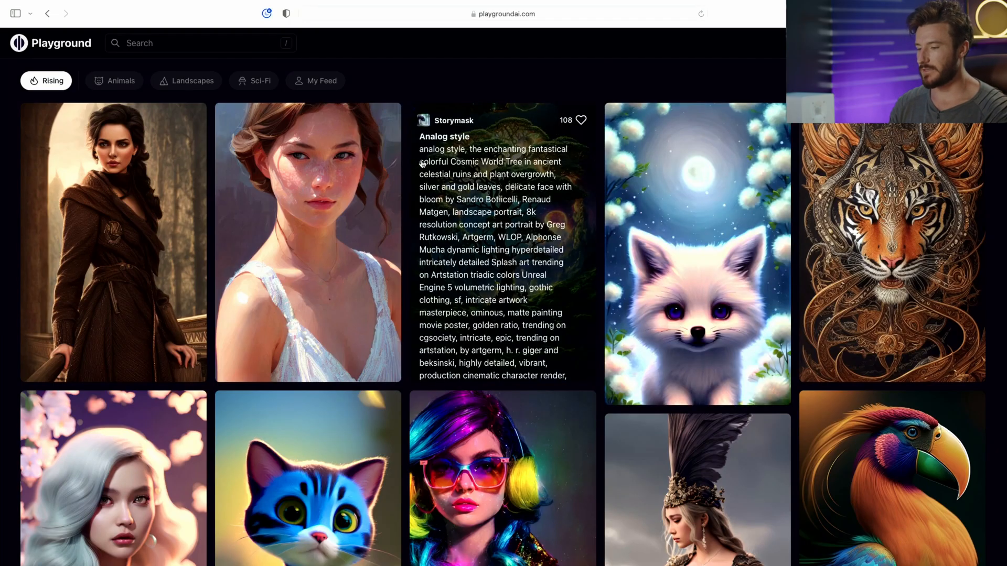
- Scroll the Rising feed and open the blue Little Avatar Kitty image's details
scroll("down", 3)
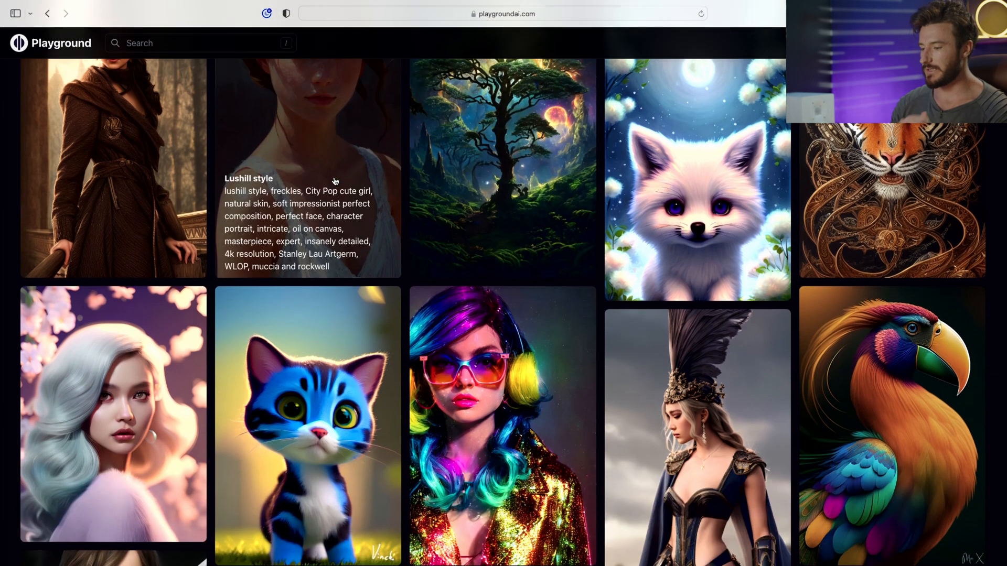
scroll("down", 3)
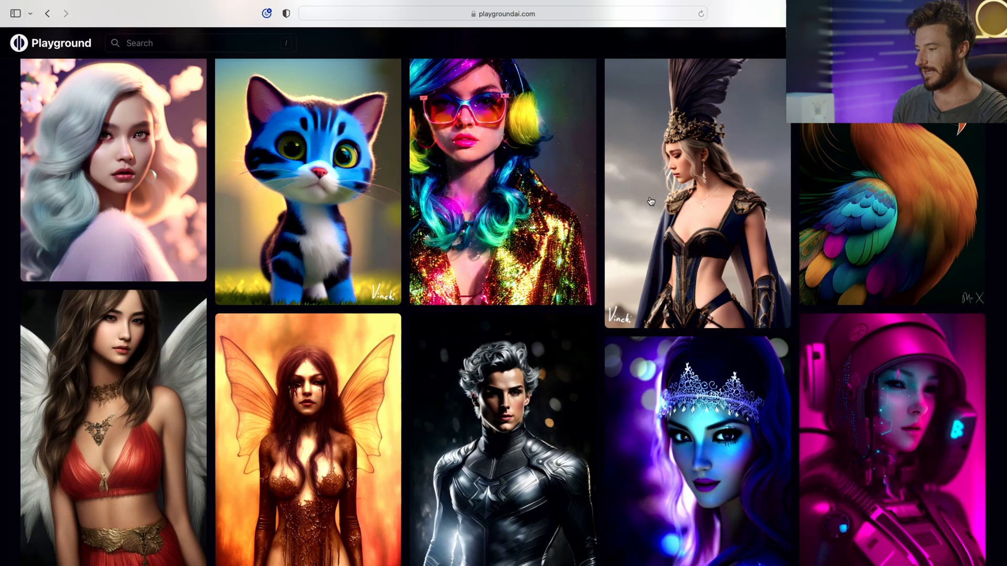
left_click(307, 183)
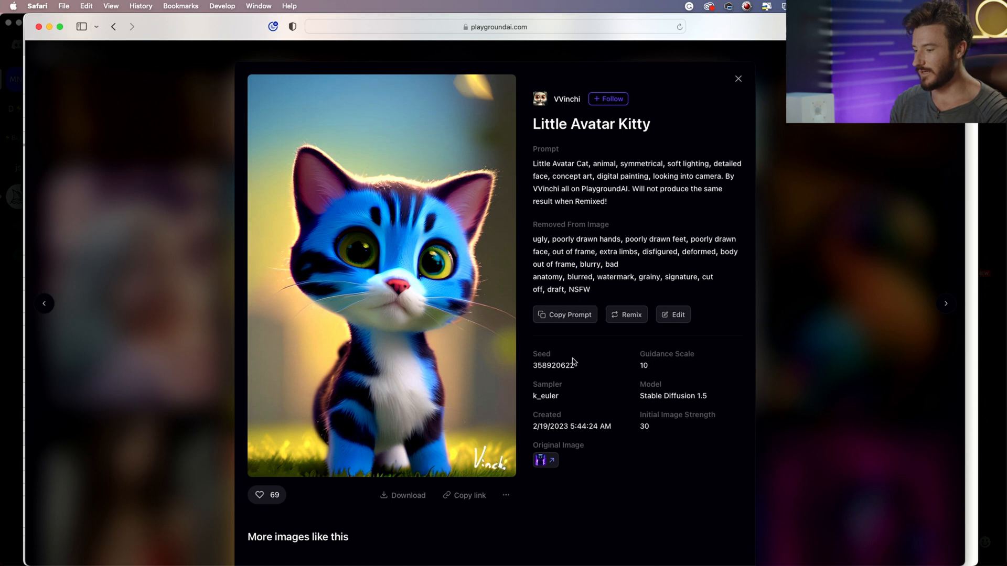
- Highlight the Stable Diffusion 1.5 model name, then close the kitty details
double_click(672, 396)
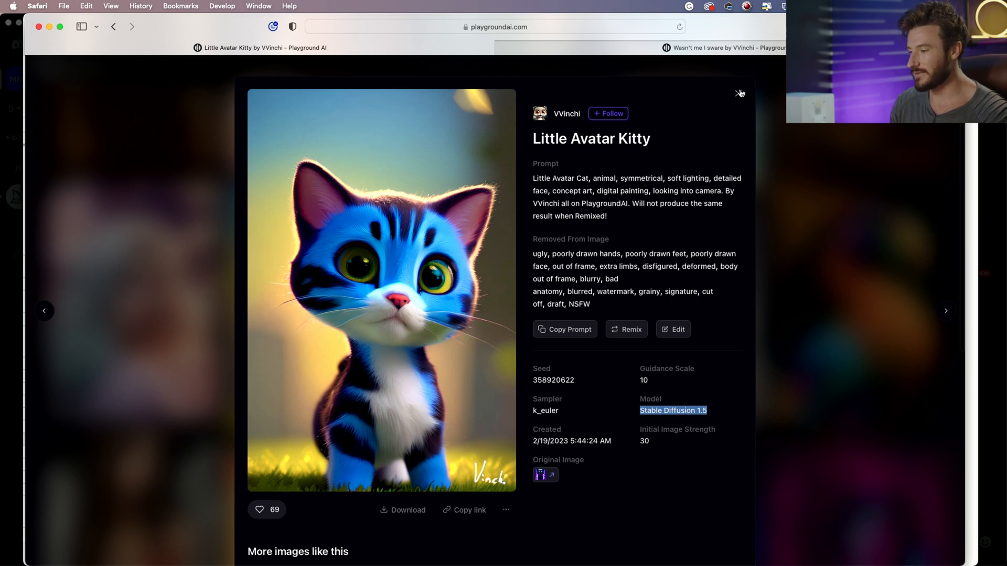
left_click(738, 94)
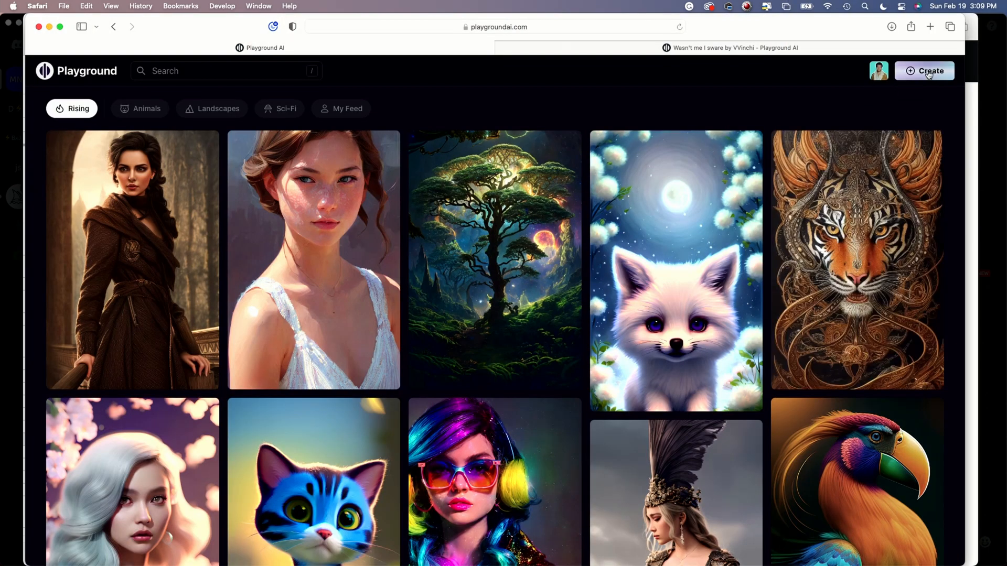
- Open the Create workspace with Stable Diffusion 1.5 as the model
left_click(929, 71)
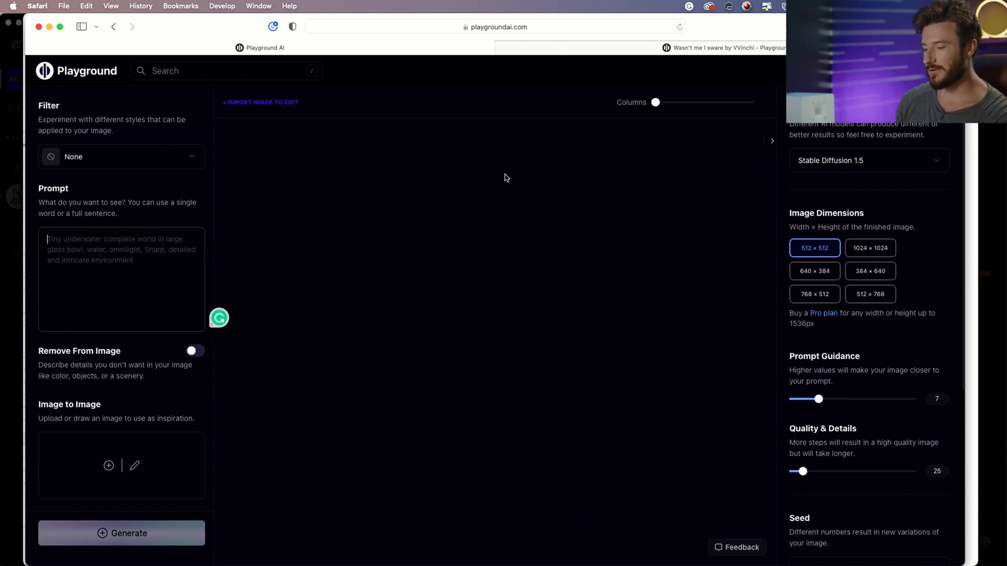
mouse_move(263, 107)
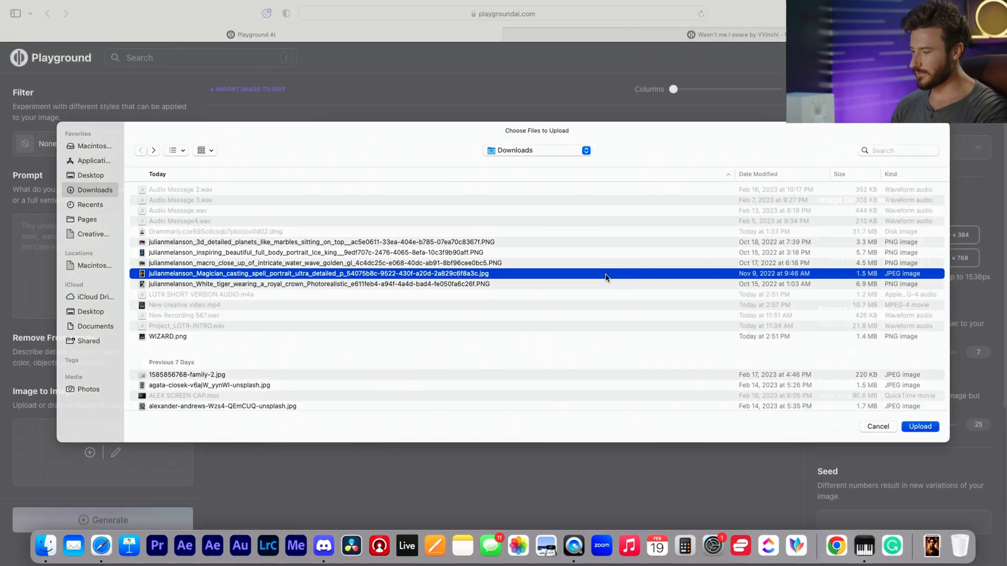
- Upload the Magician portrait and generate a mustache edit
left_click(920, 426)
type("add a mustache to this face")
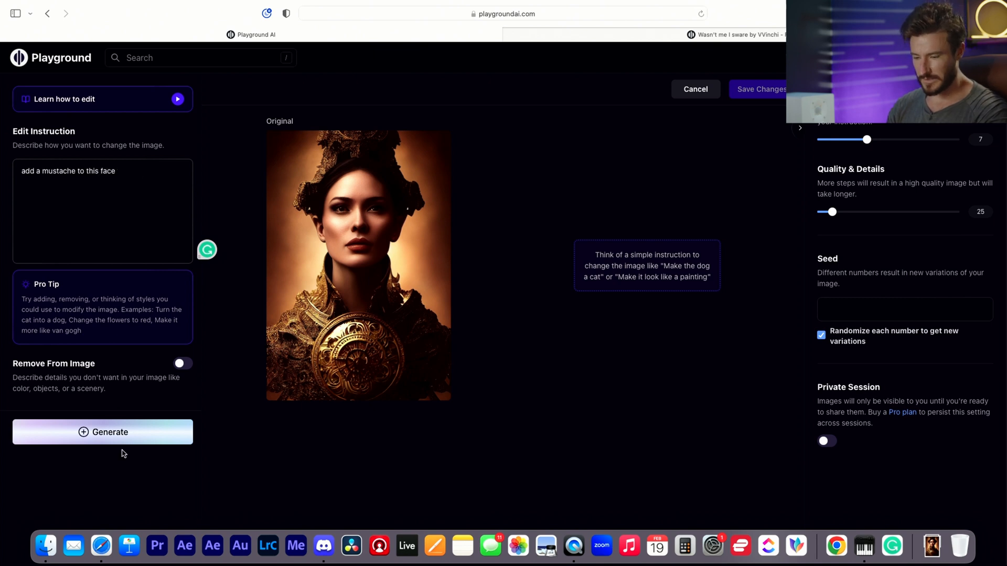
left_click(103, 431)
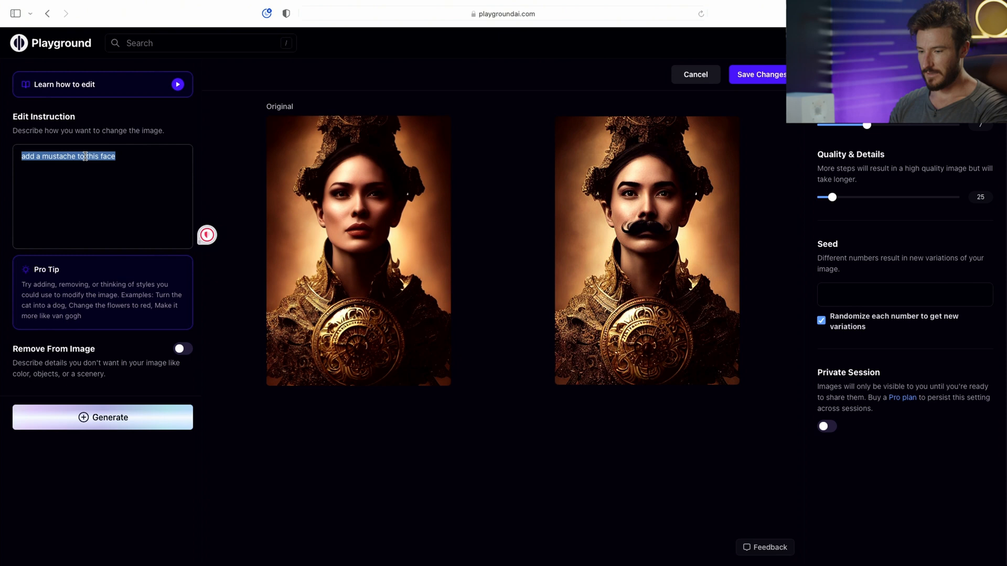
- Change the edit instruction to 'add wings to this person golden' and generate
type("add wings to")
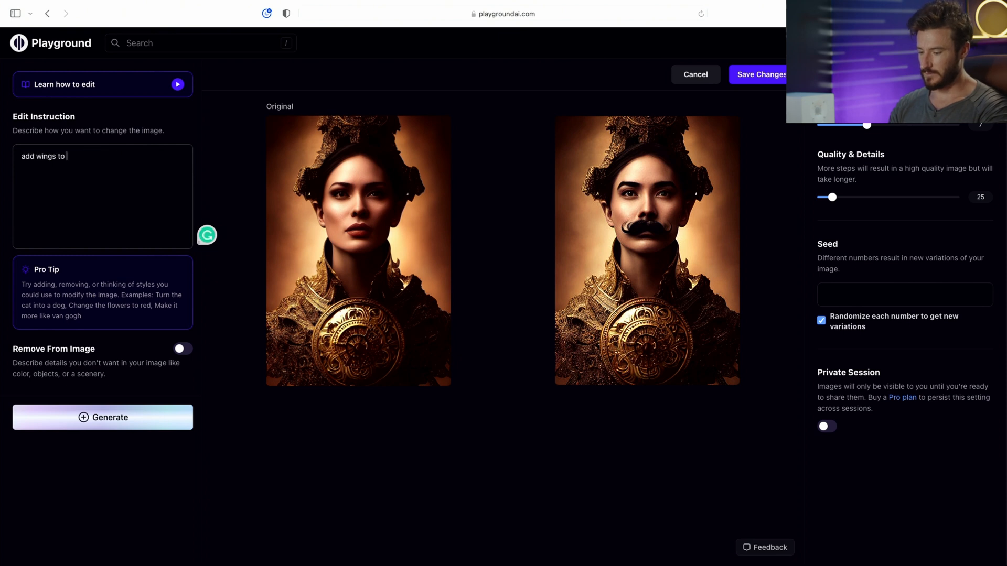
type("this person")
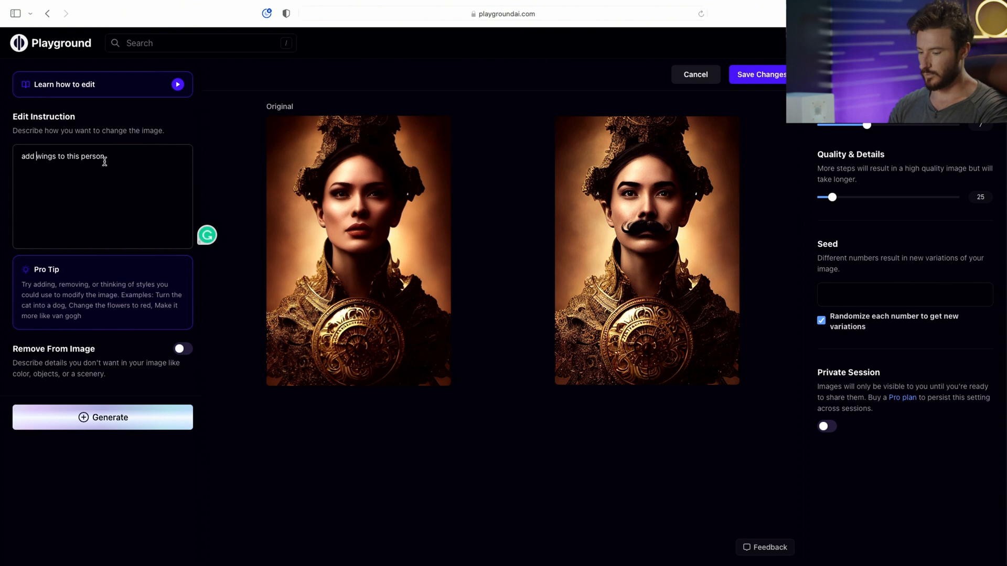
type("golden")
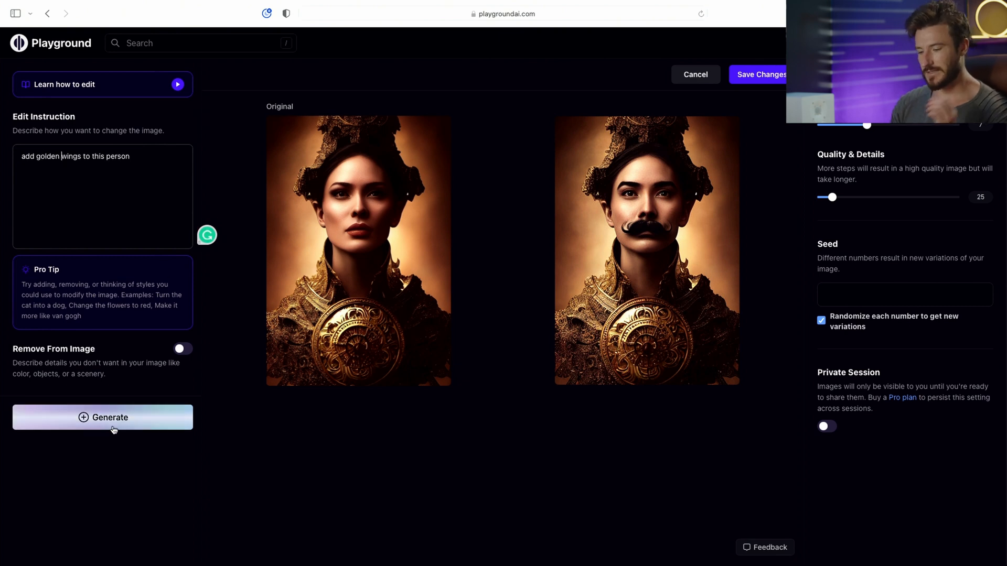
left_click(103, 417)
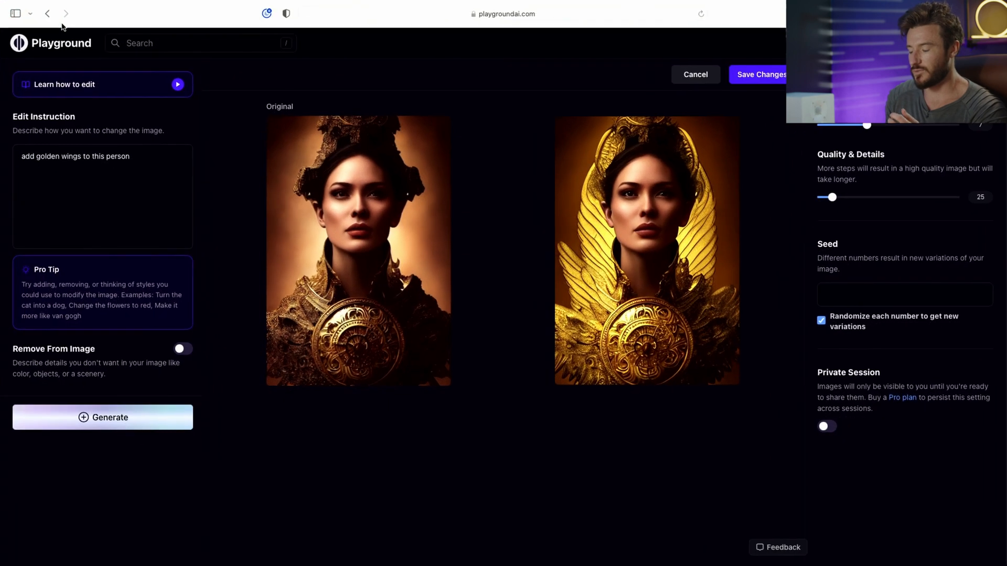
mouse_move(67, 14)
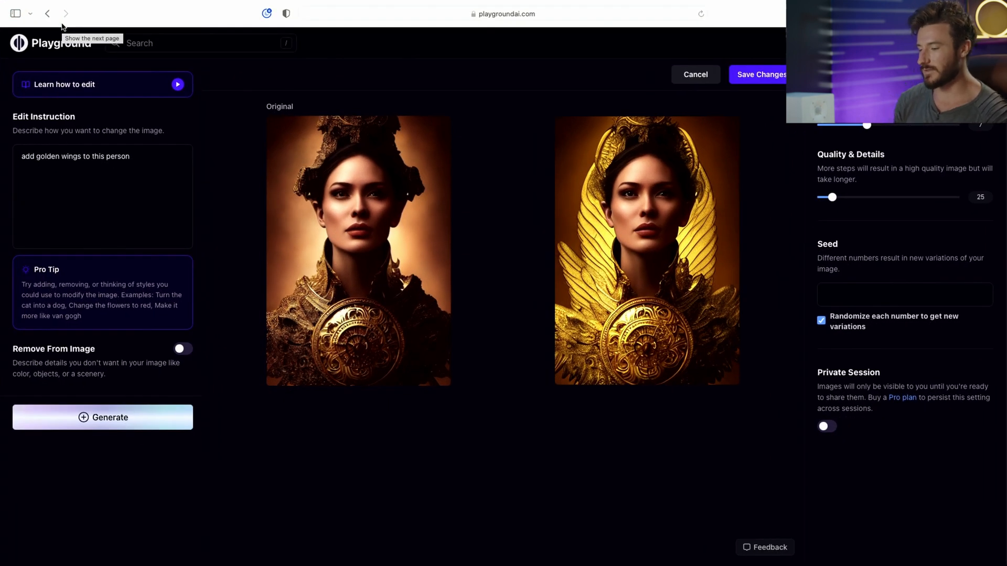
mouse_move(187, 206)
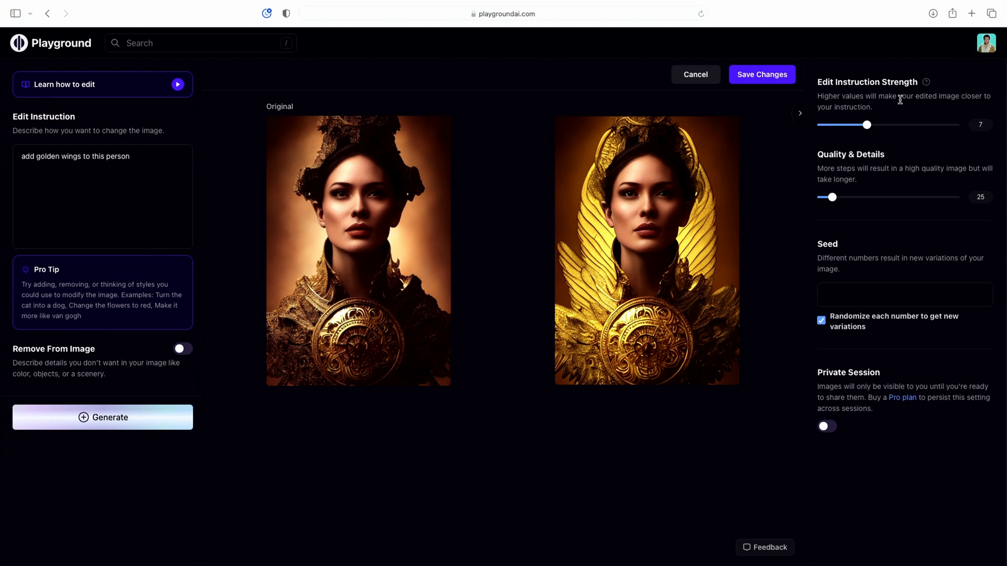
mouse_move(900, 121)
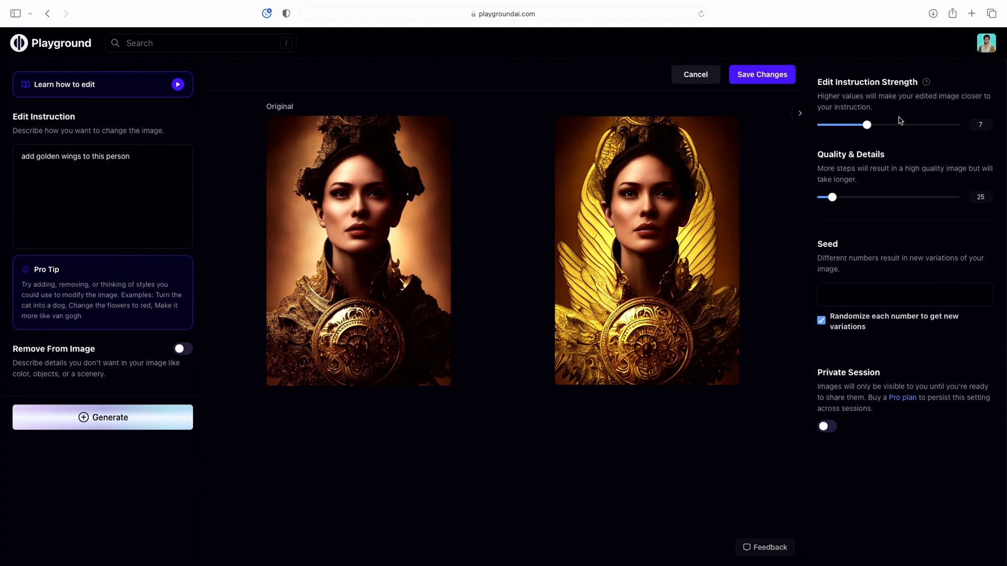
mouse_move(883, 129)
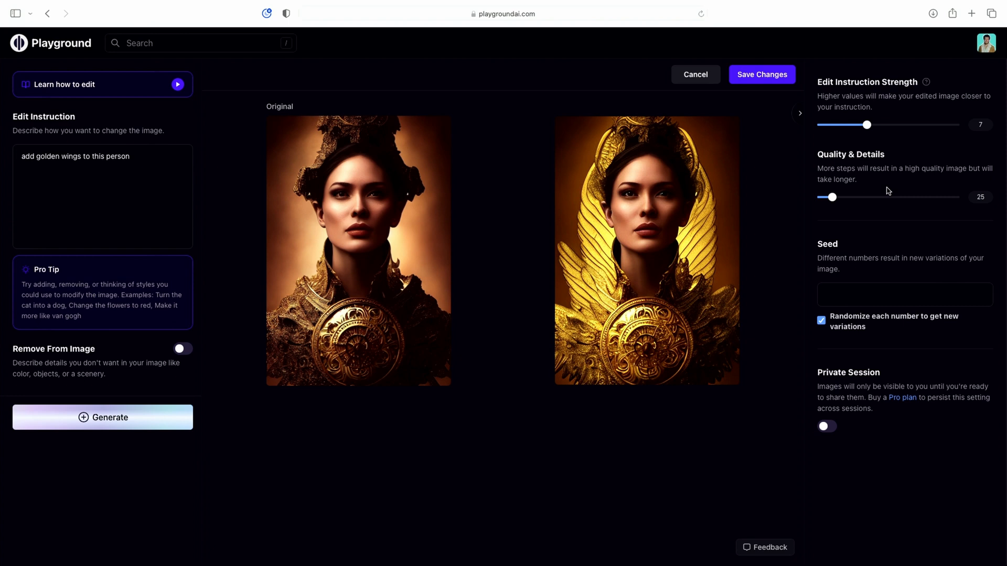
mouse_move(862, 271)
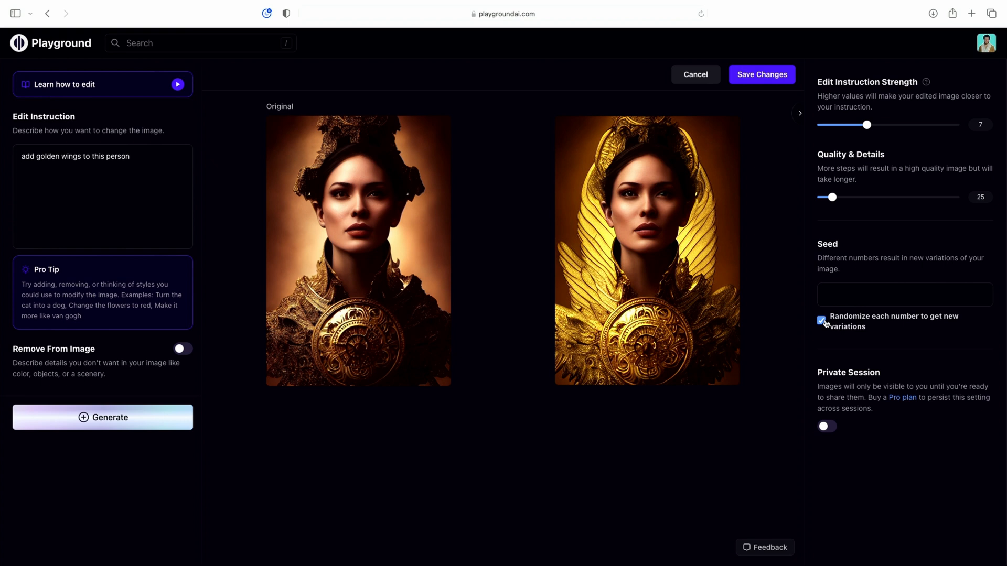
left_click(822, 321)
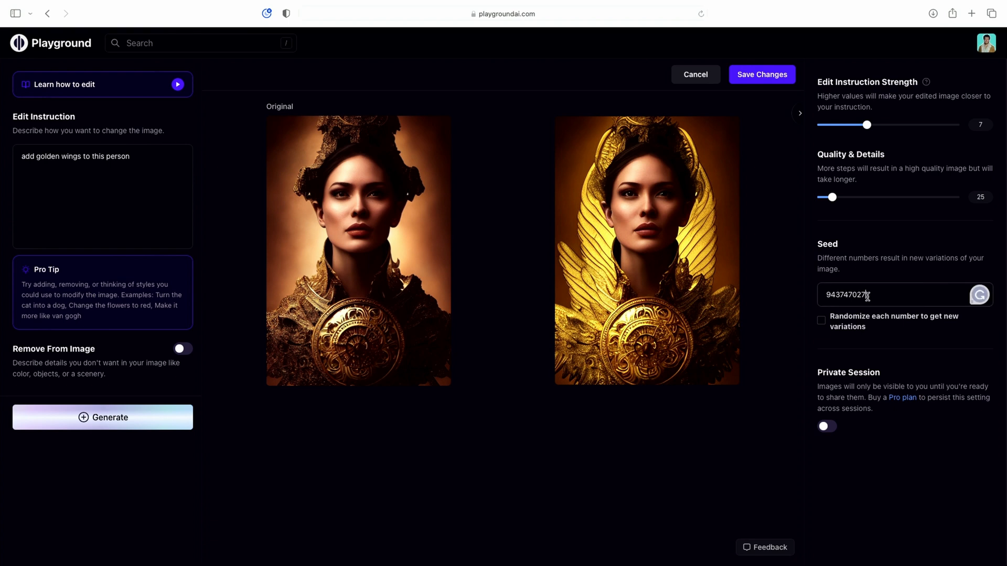
type("100")
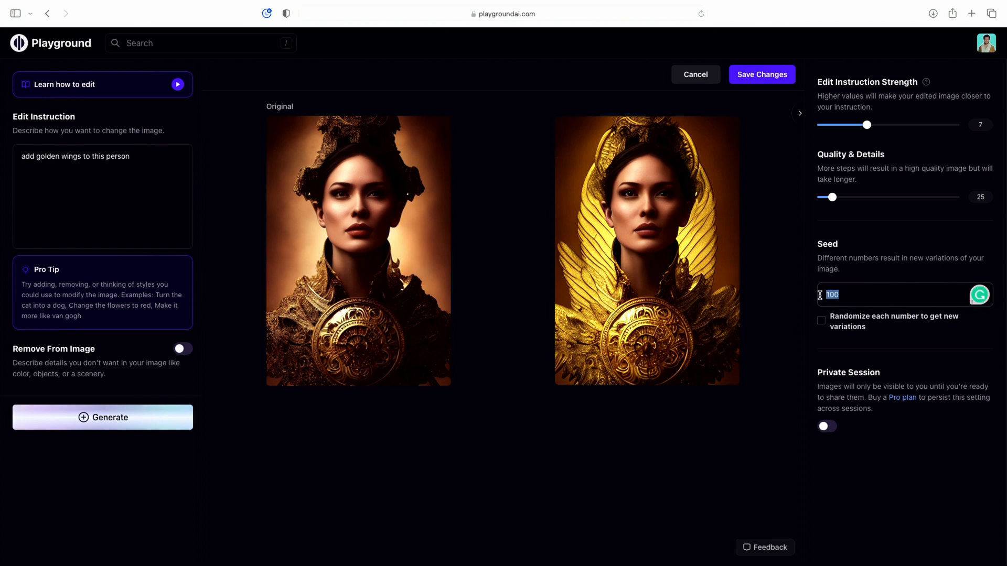
left_click(822, 320)
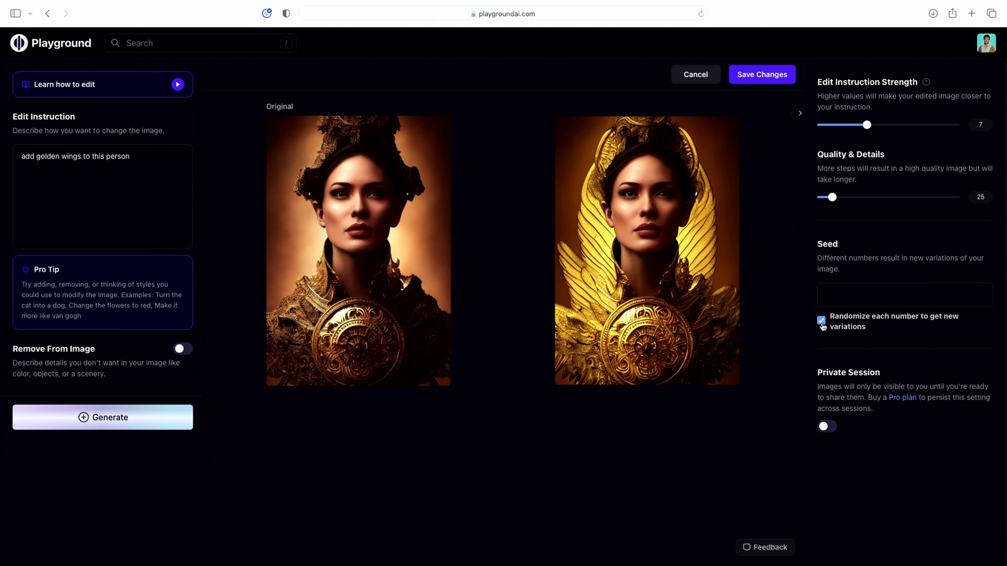